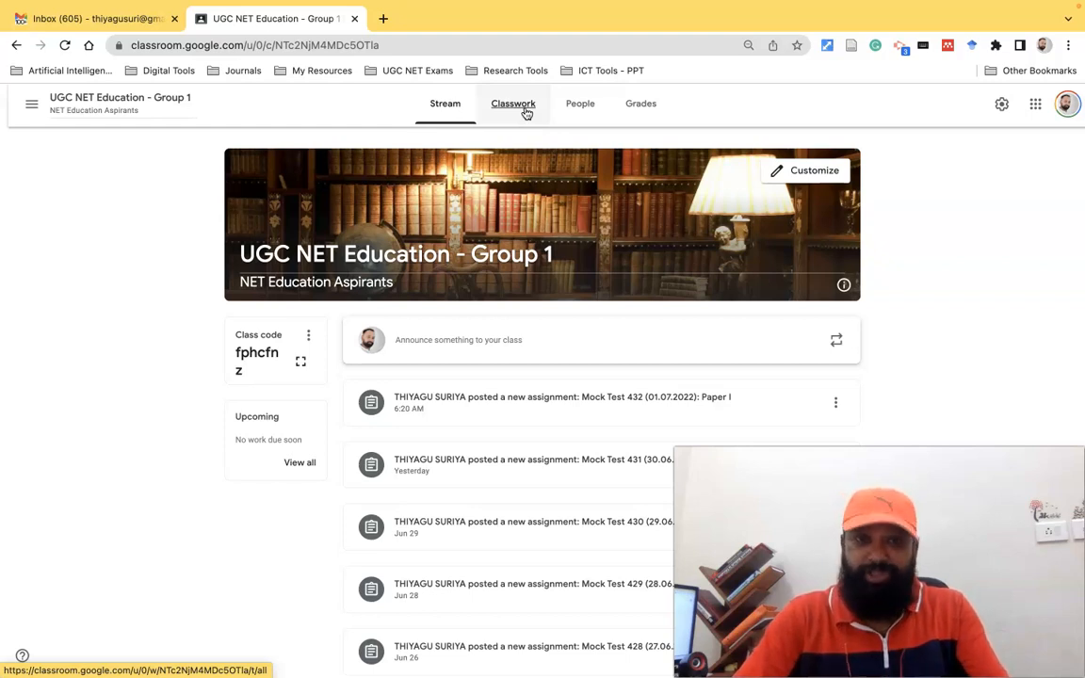
# - Go to the UGC NET Education class's Classwork page and open the Create post-type menu
pyautogui.click(513, 104)
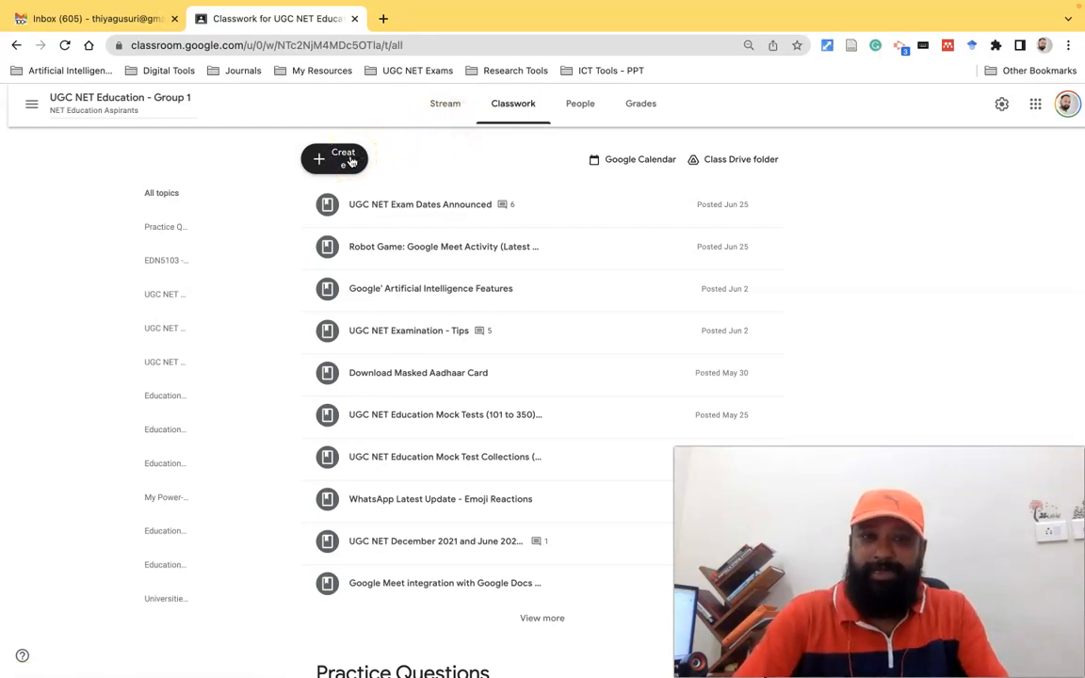
pyautogui.click(335, 158)
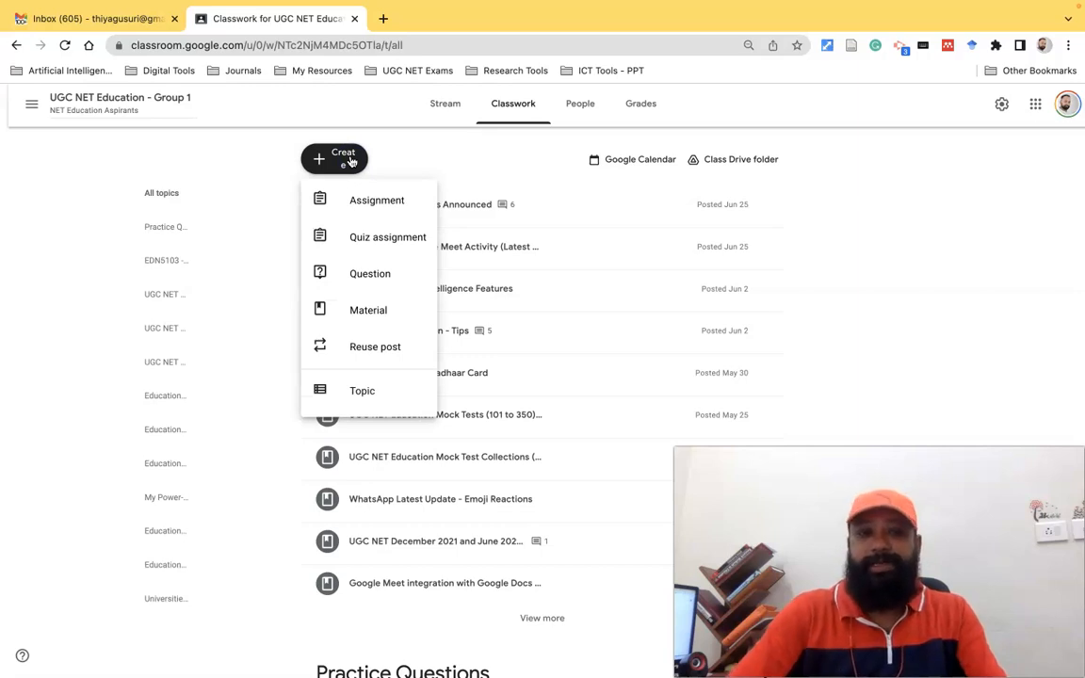
pyautogui.moveTo(368, 273)
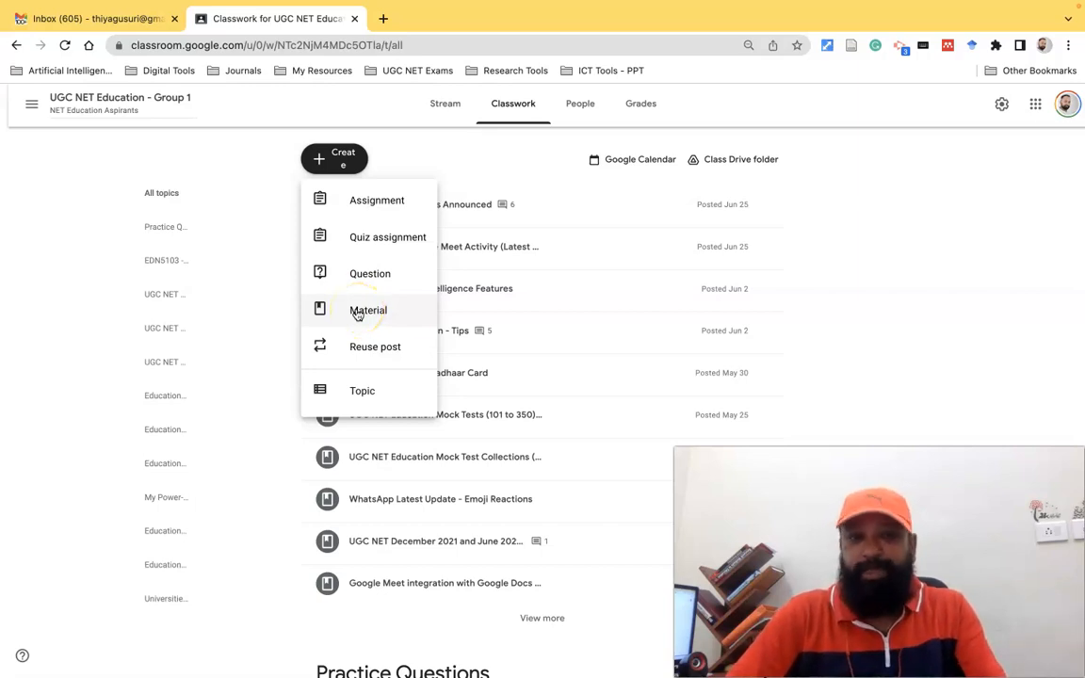
# - Start a new blank Material post from the Create menu
pyautogui.click(367, 310)
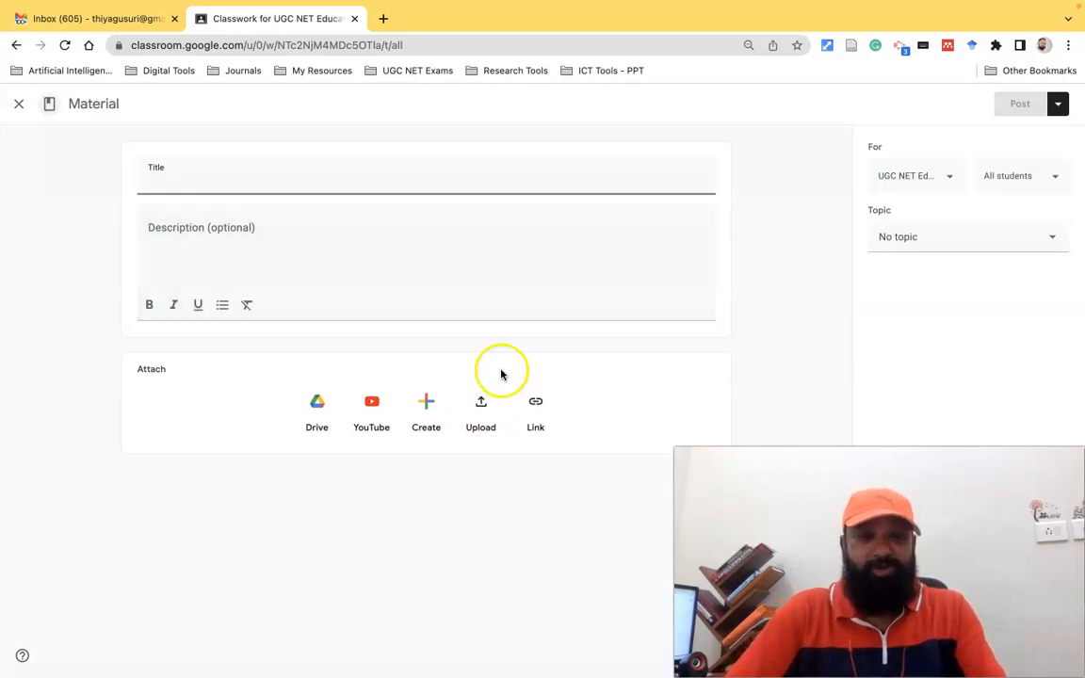
pyautogui.moveTo(317, 405)
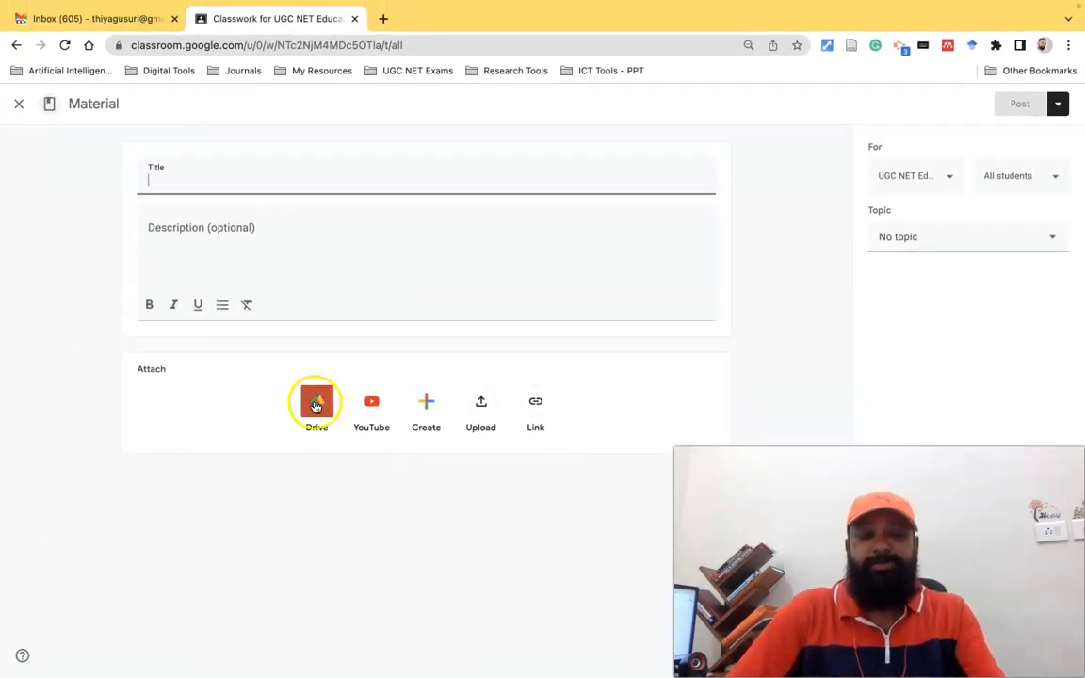
# - Preview the Drive file picker, close it, then open the YouTube video search
pyautogui.click(315, 402)
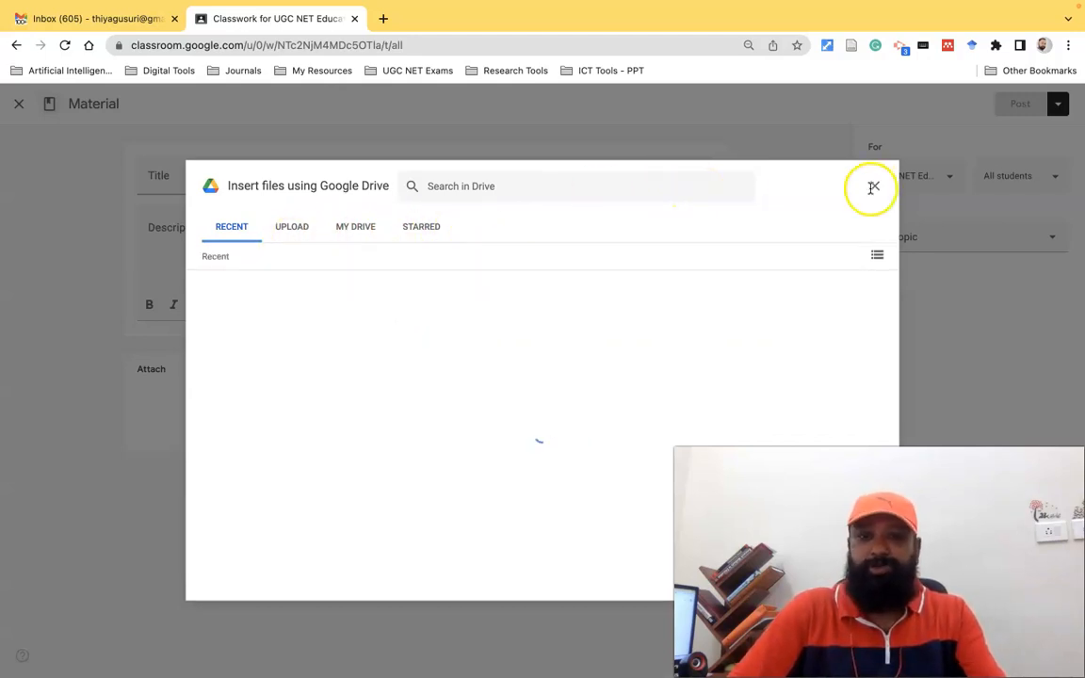
pyautogui.click(872, 185)
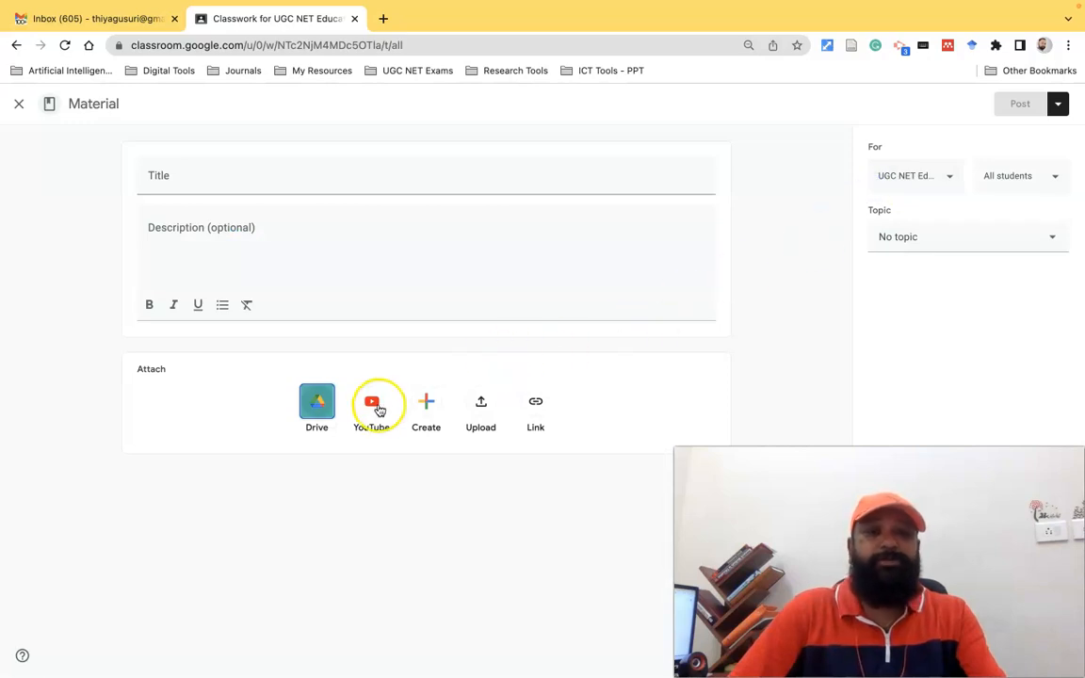
pyautogui.click(371, 406)
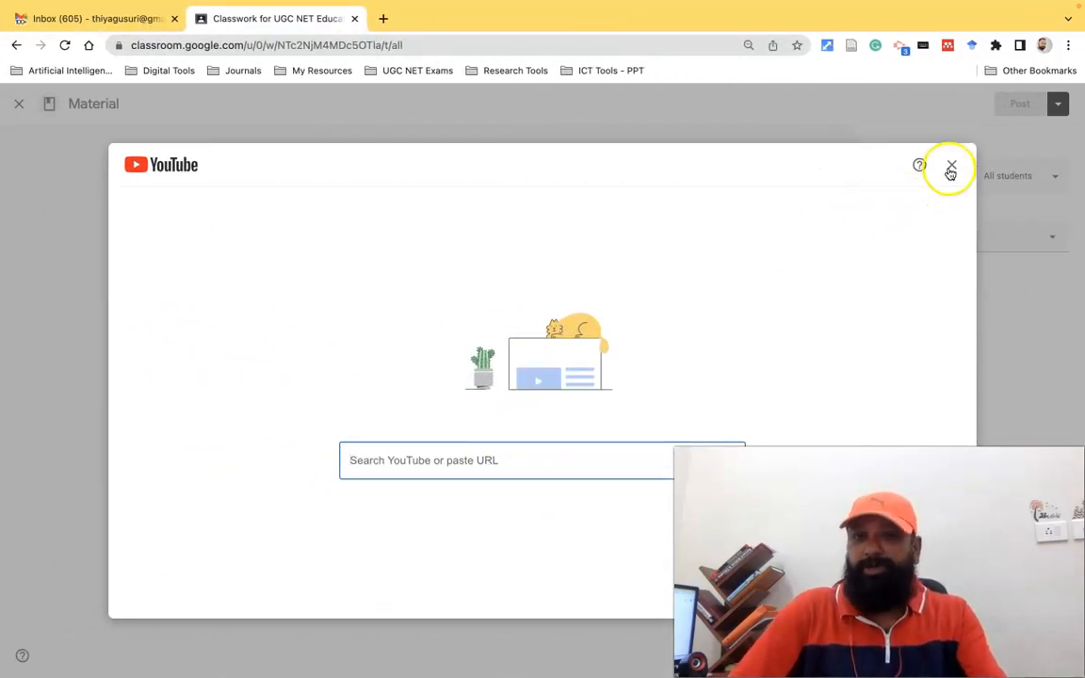
# - Close YouTube search, view Create file options, then browse and close the Upload picker
pyautogui.click(952, 167)
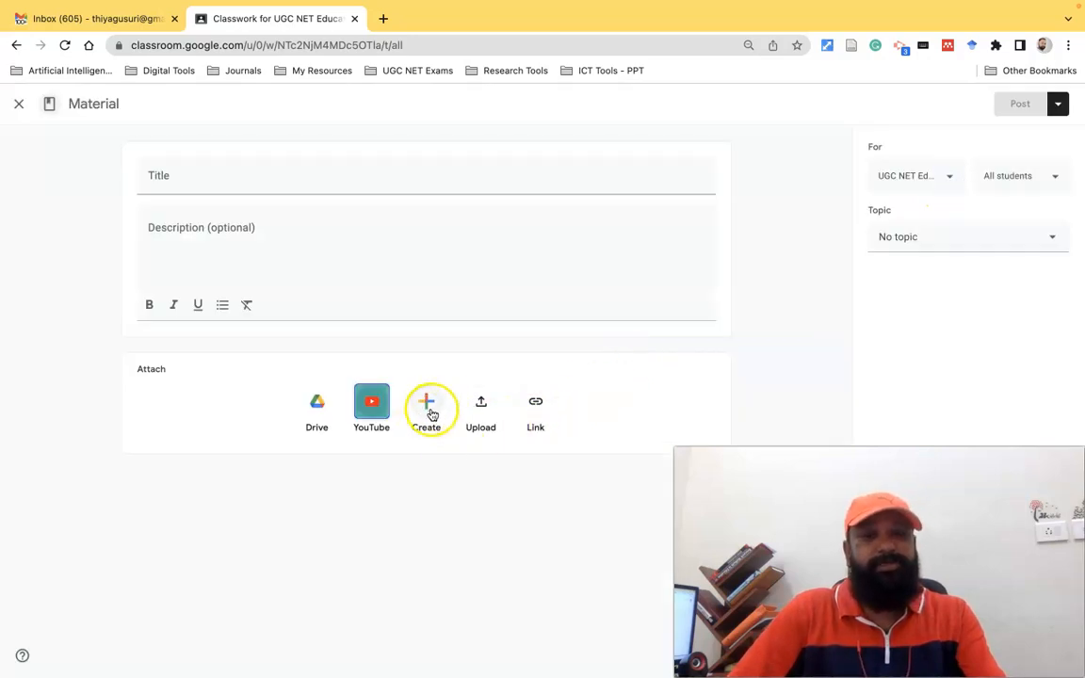
pyautogui.click(426, 409)
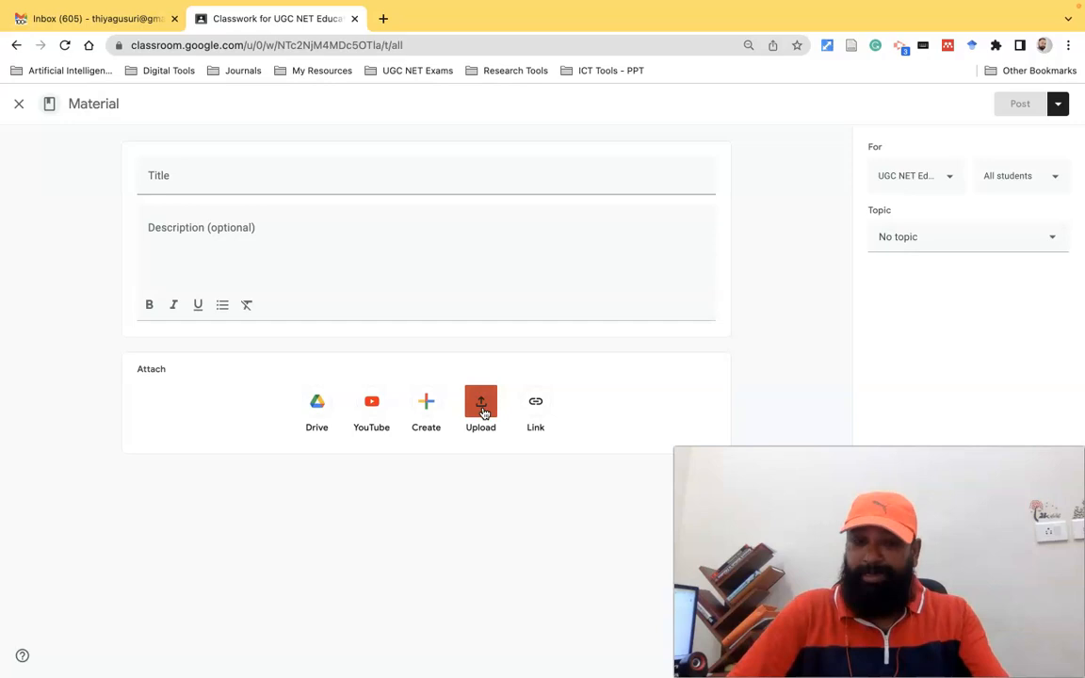
pyautogui.click(481, 410)
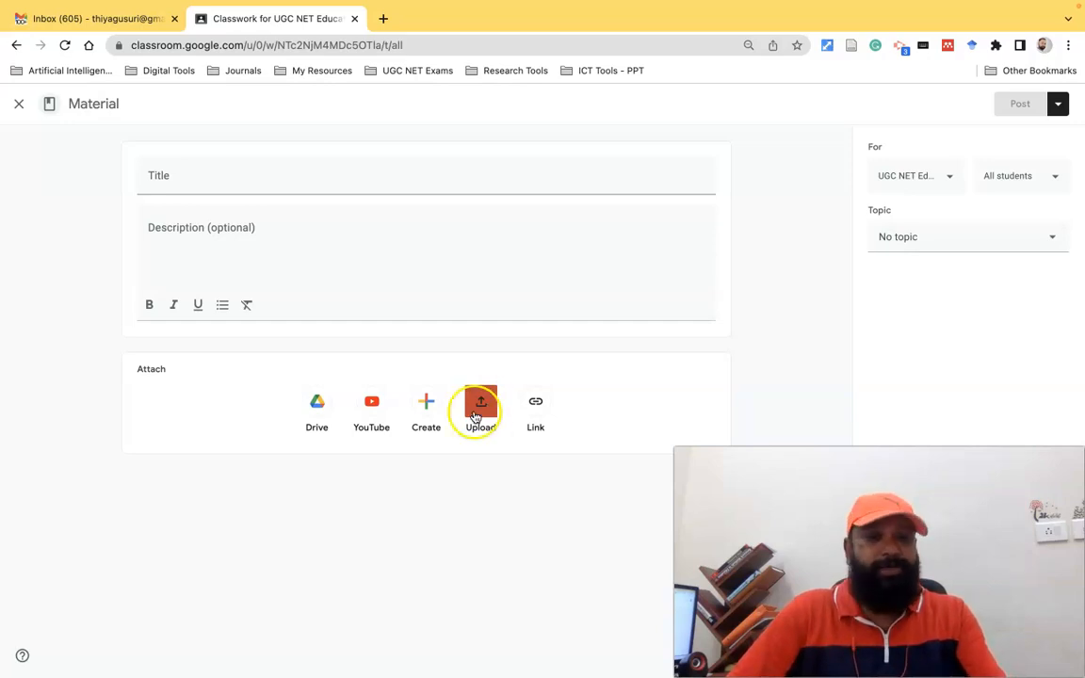
pyautogui.click(480, 412)
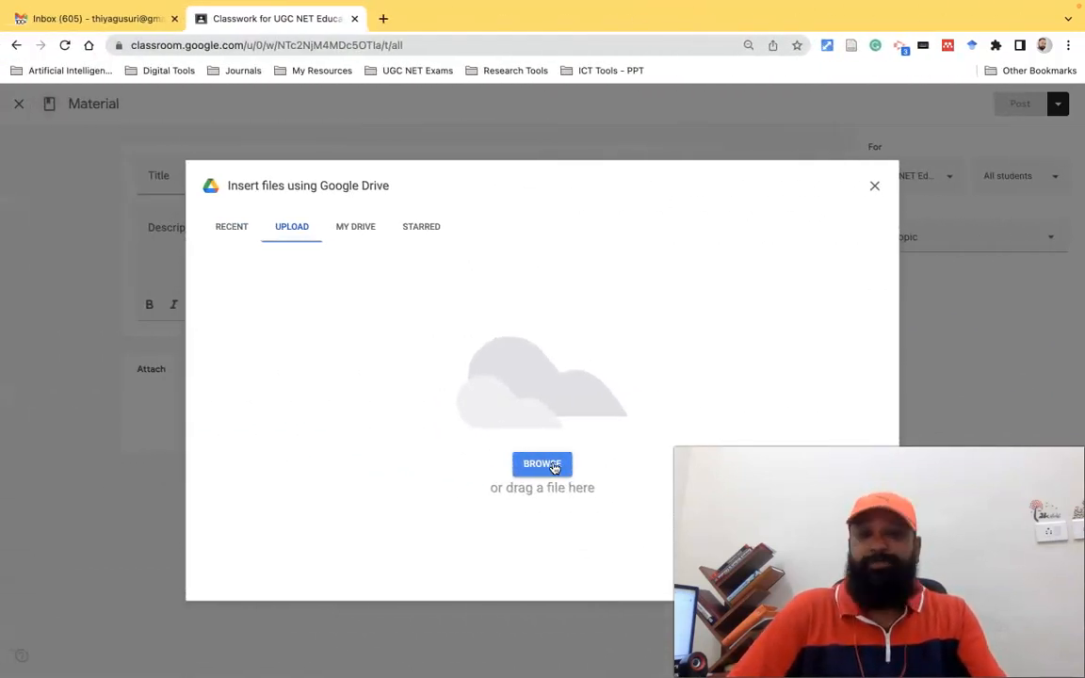
pyautogui.click(542, 464)
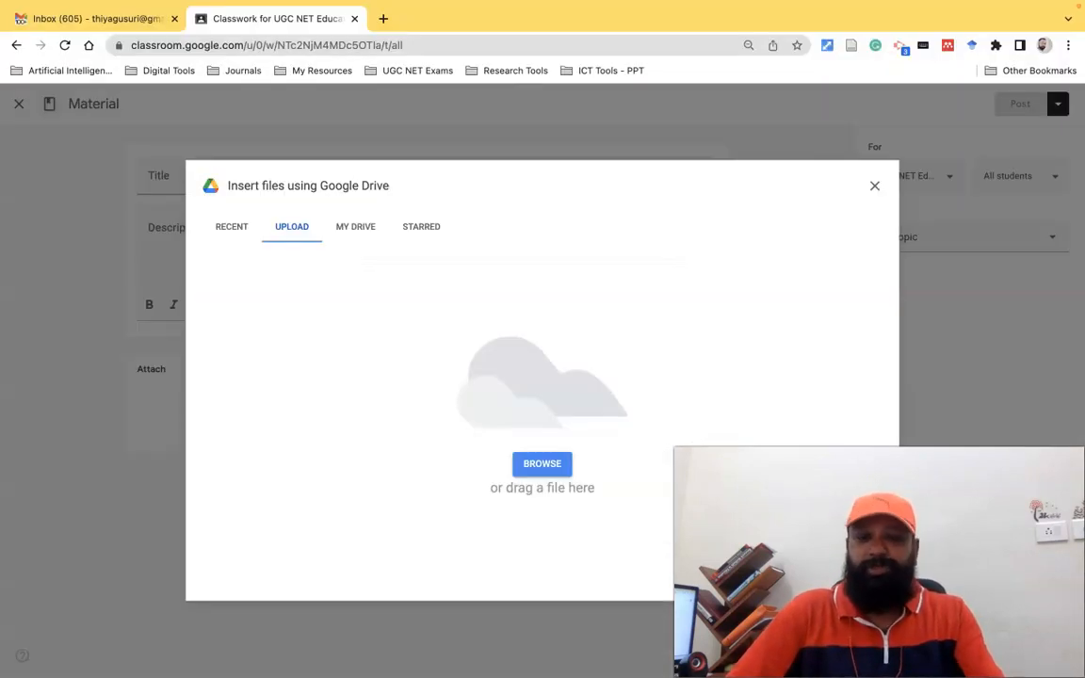
pyautogui.click(875, 185)
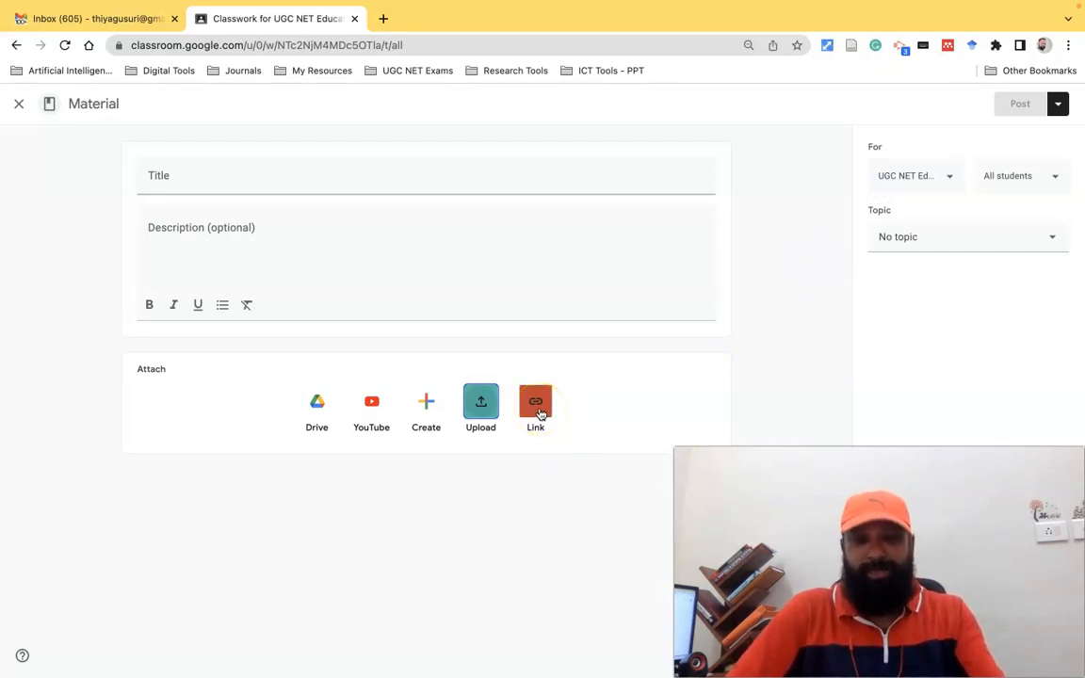
pyautogui.click(535, 405)
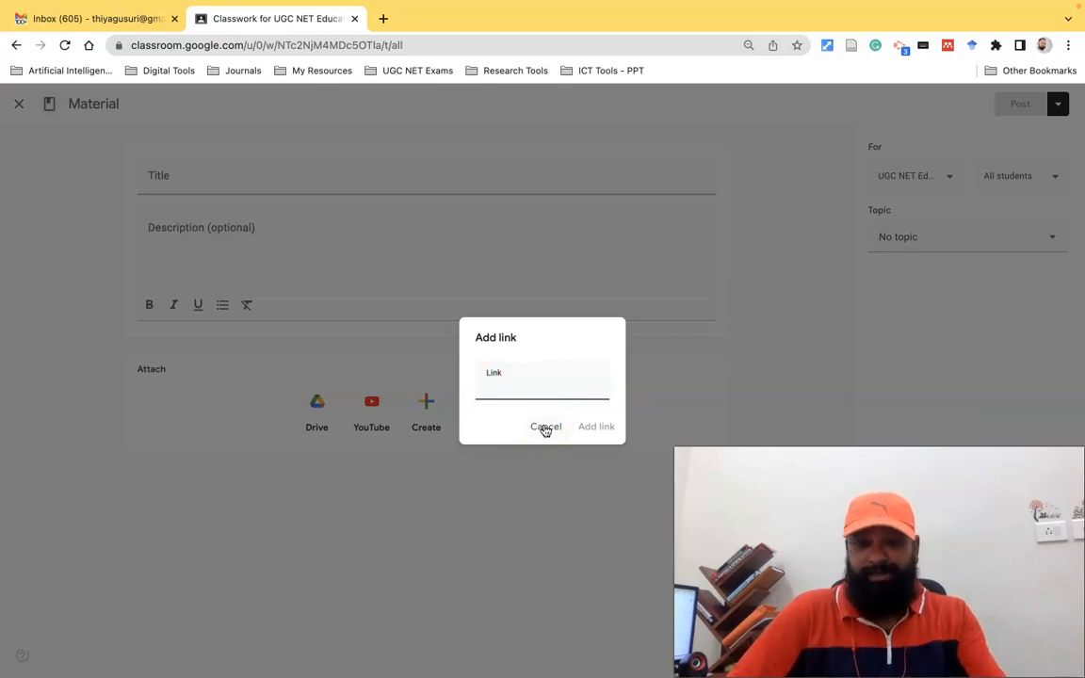
pyautogui.click(545, 427)
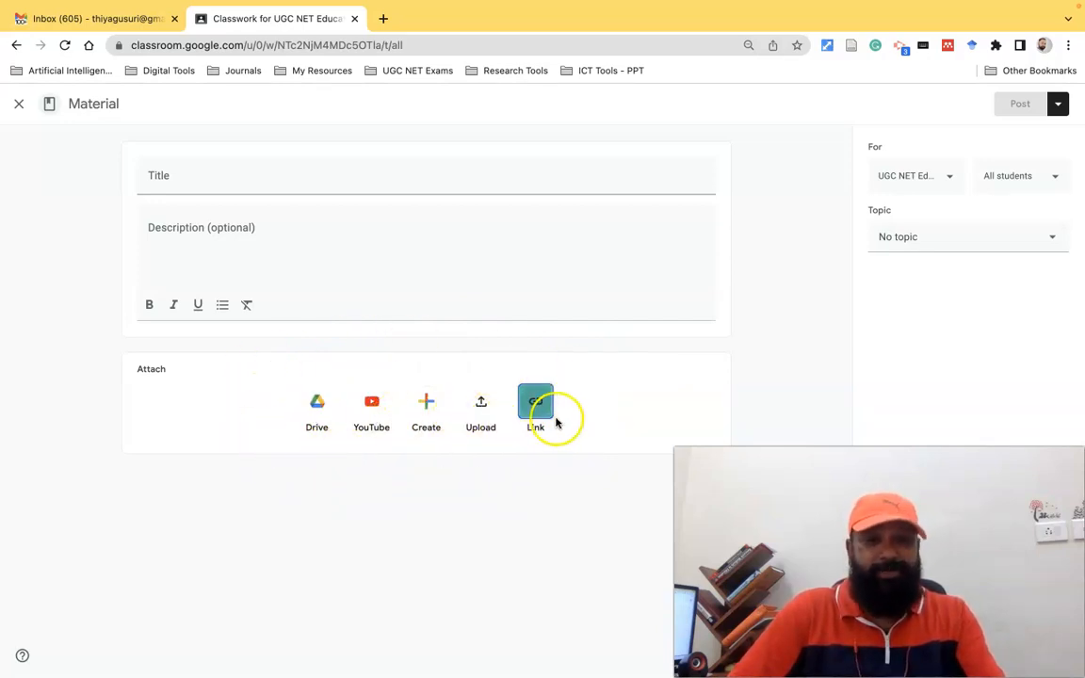
pyautogui.moveTo(259, 424)
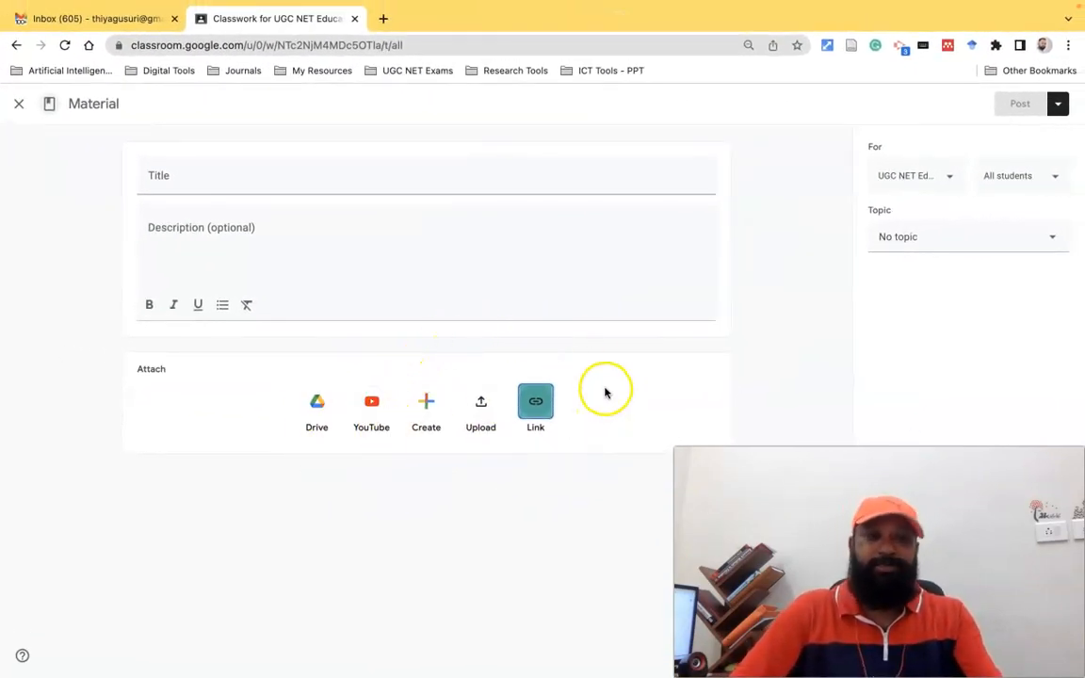
# - Discard the Material draft, open a new Question post, then close it too
pyautogui.click(18, 104)
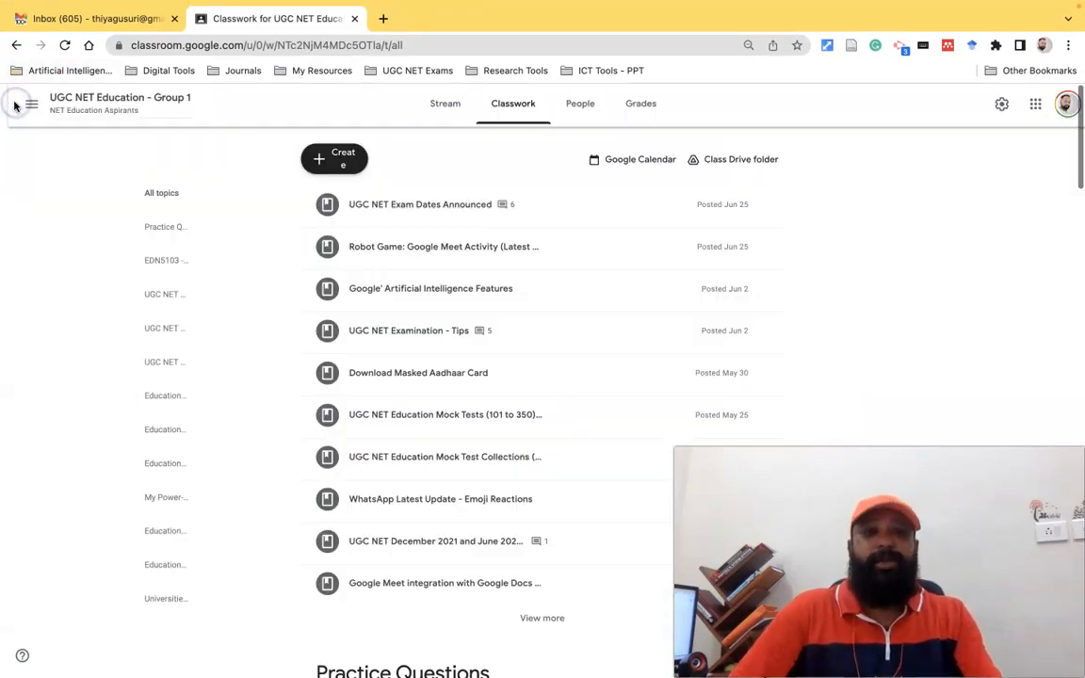
pyautogui.click(334, 158)
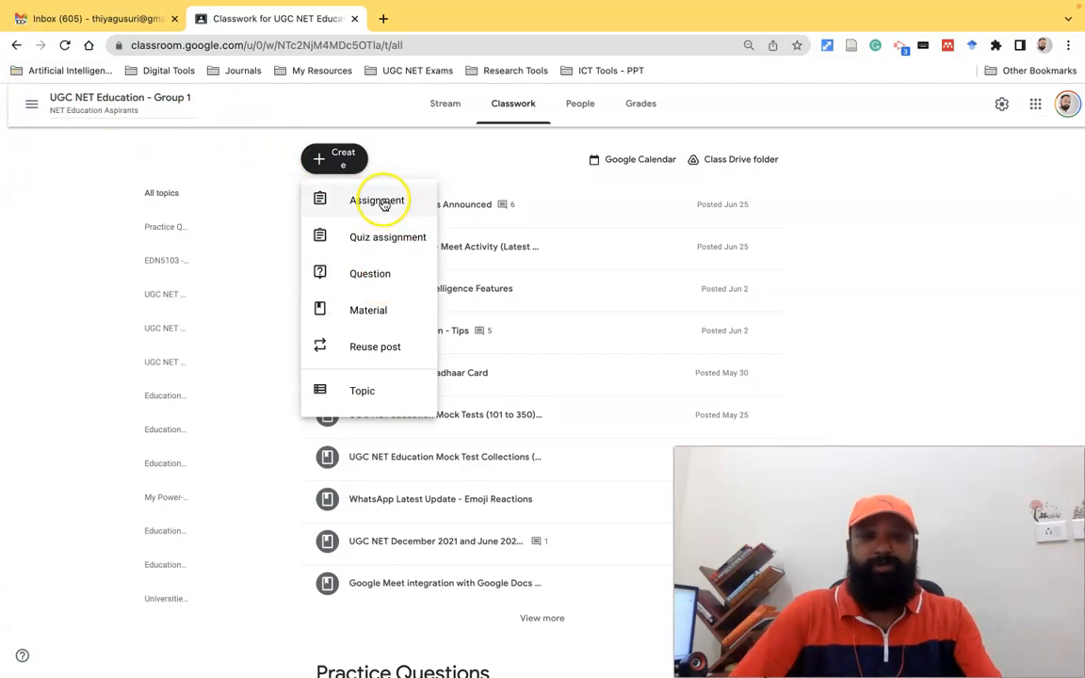
pyautogui.click(377, 200)
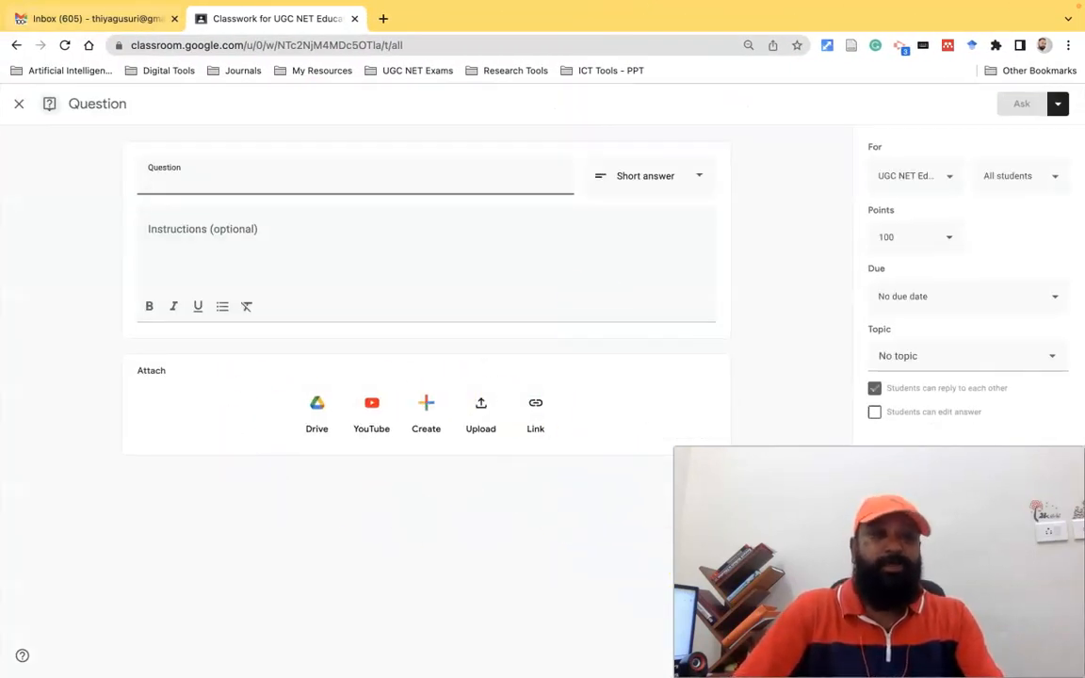
pyautogui.click(17, 103)
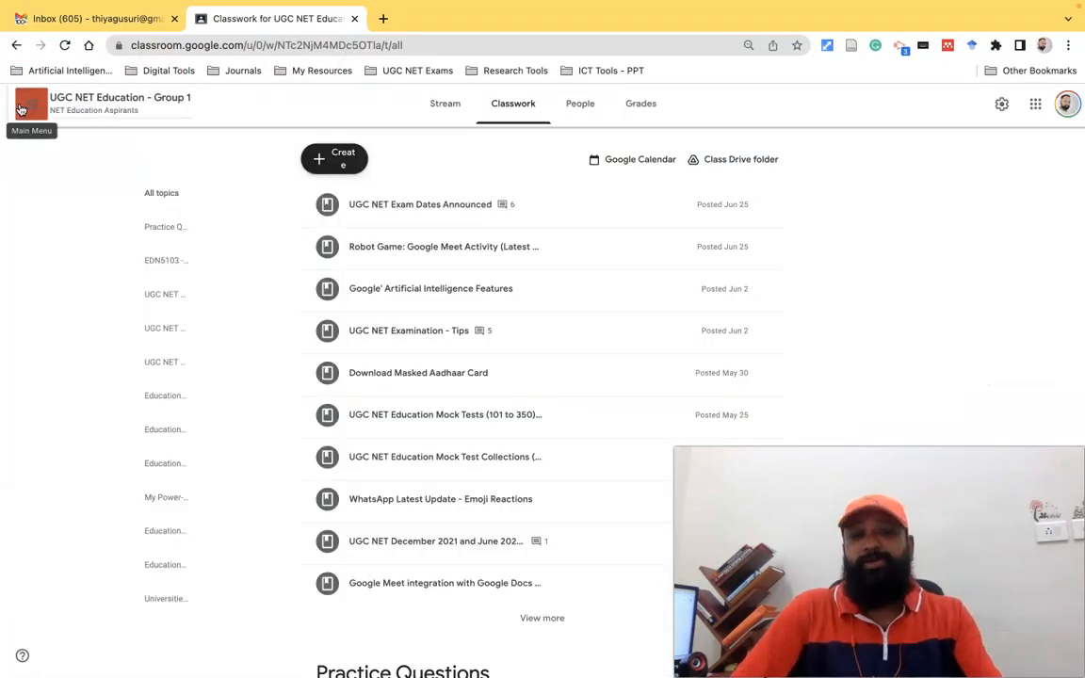